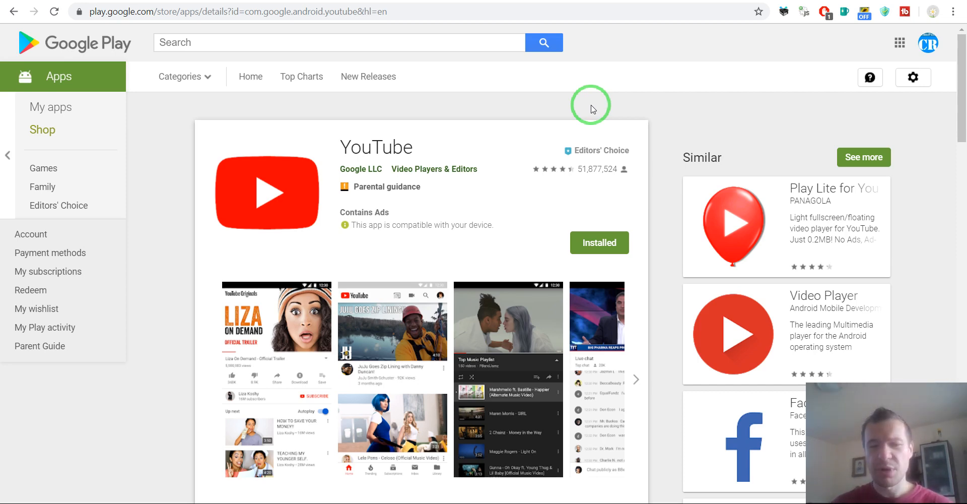
mouse_move(623, 103)
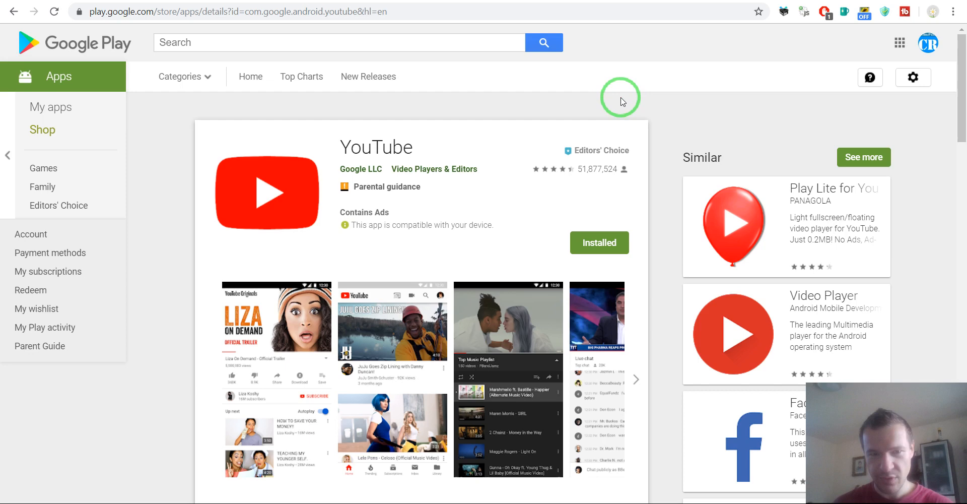
mouse_move(663, 101)
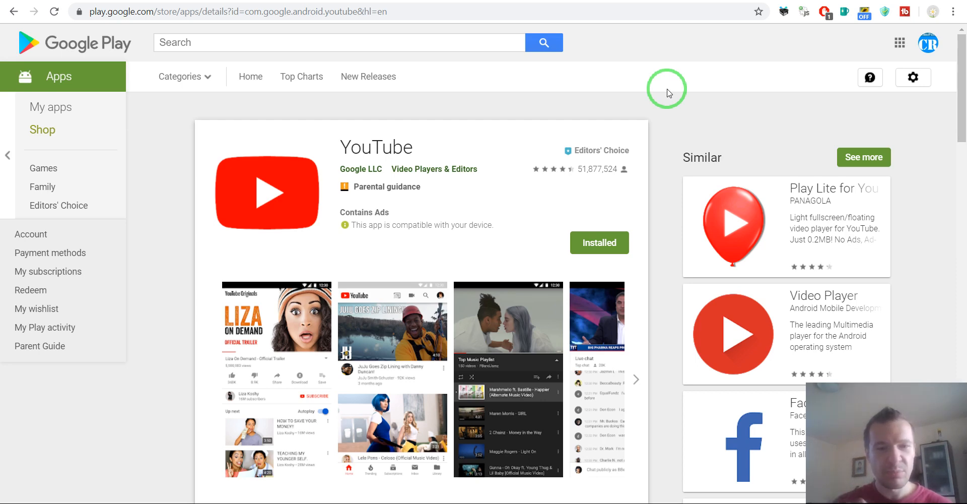
mouse_move(640, 96)
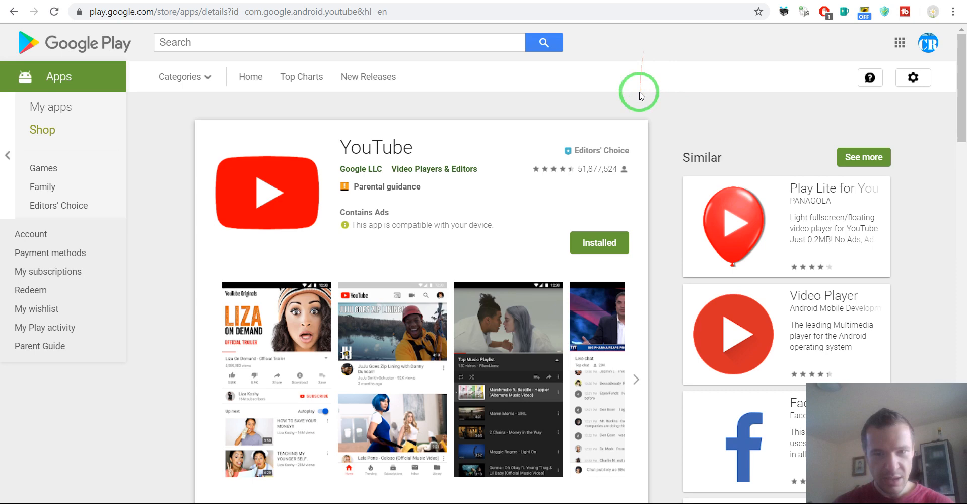
mouse_move(657, 110)
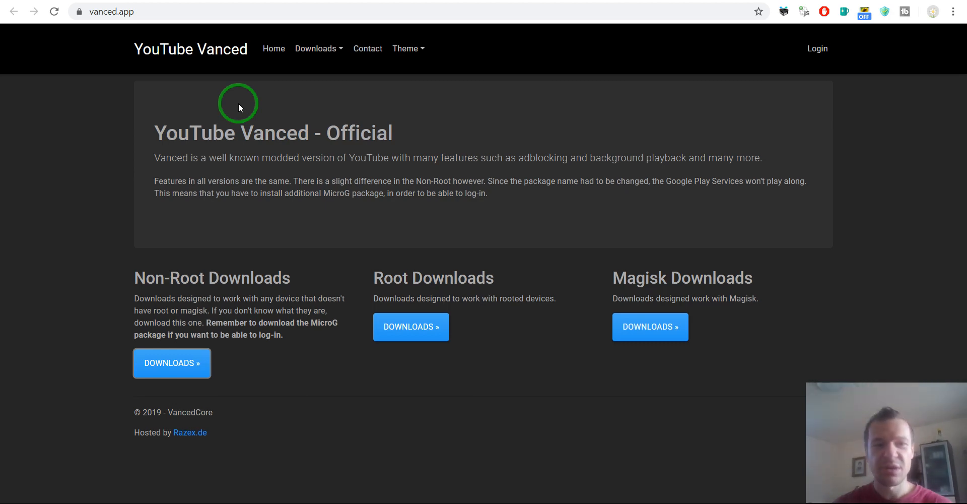
mouse_move(239, 99)
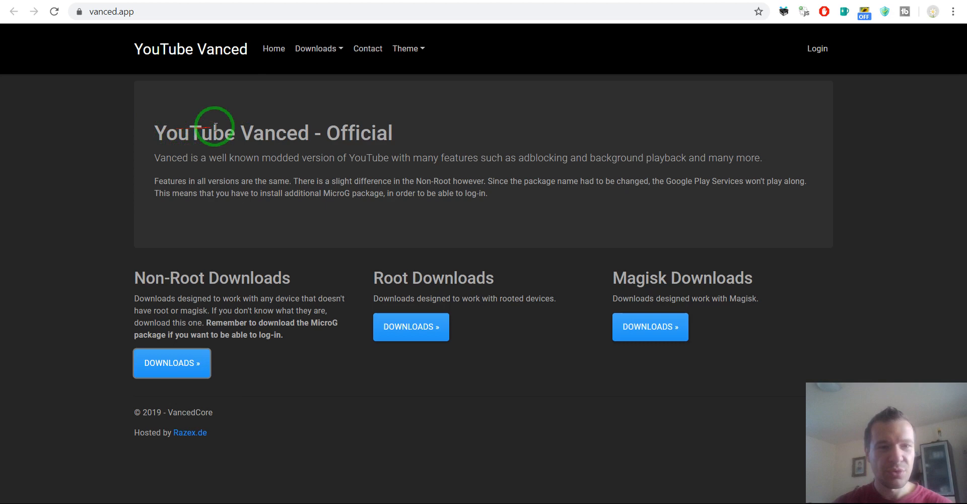
mouse_move(311, 100)
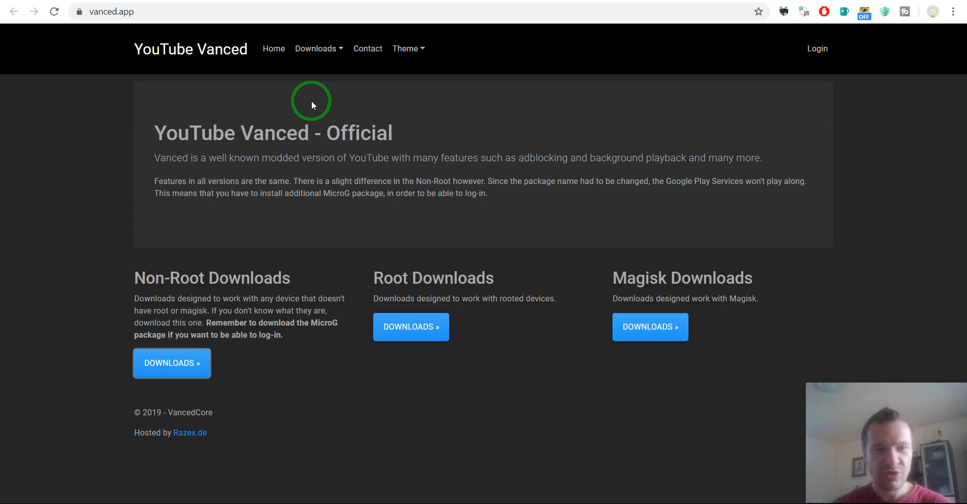
mouse_move(308, 111)
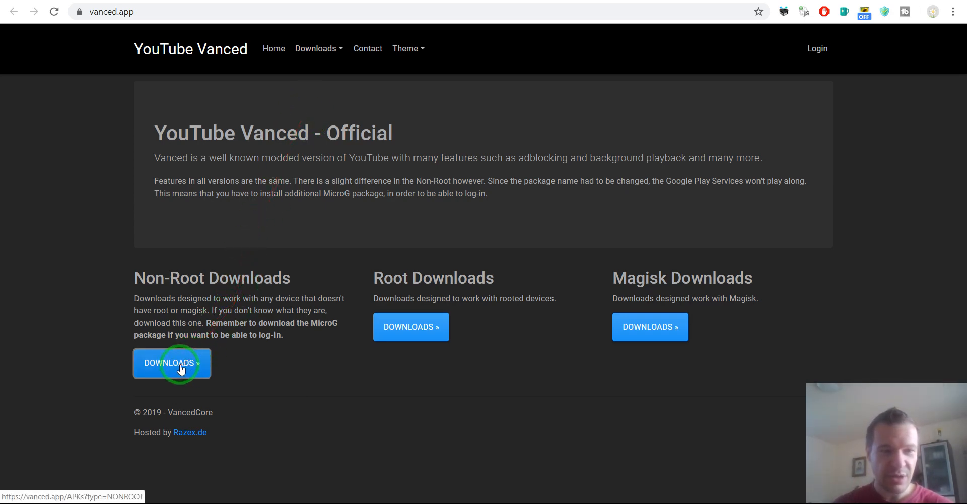
Download the White/Dark entry from Non-Root Downloads, reaching Google Drive's can't-scan warning
click(172, 362)
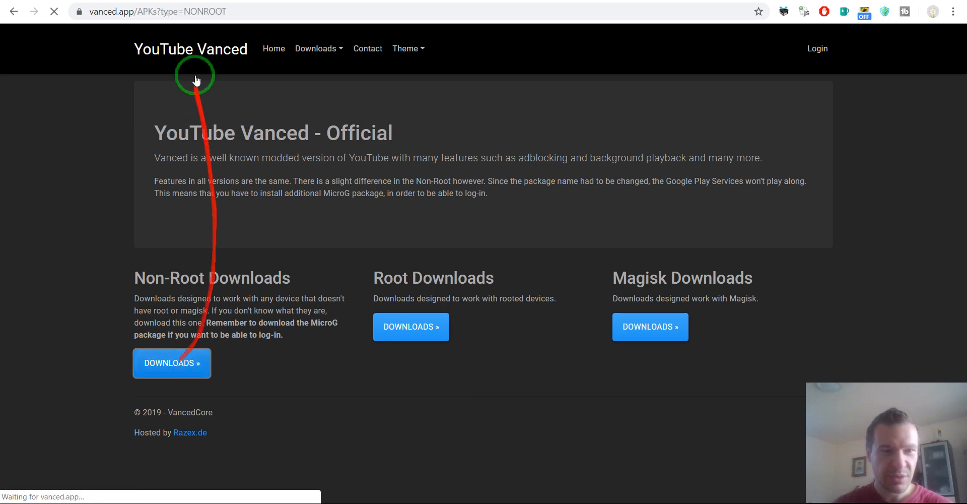
click(171, 363)
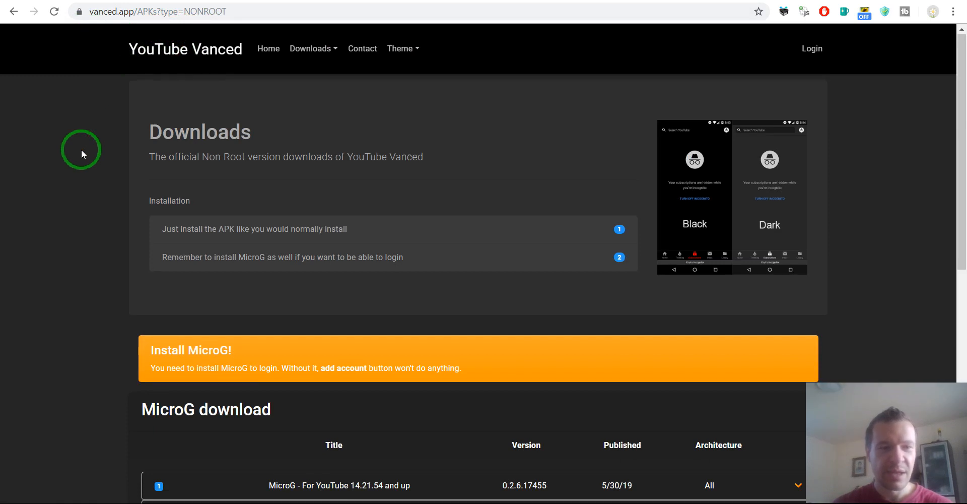
scroll(down, 3)
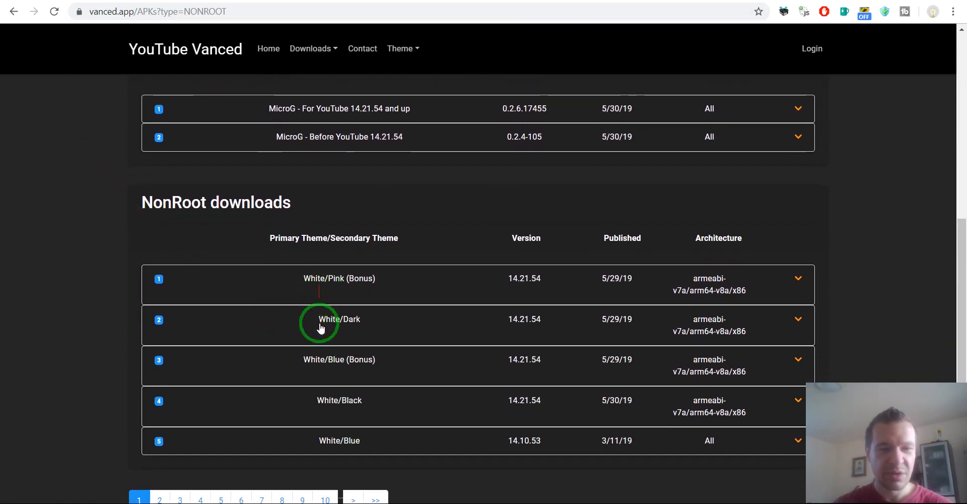
click(339, 319)
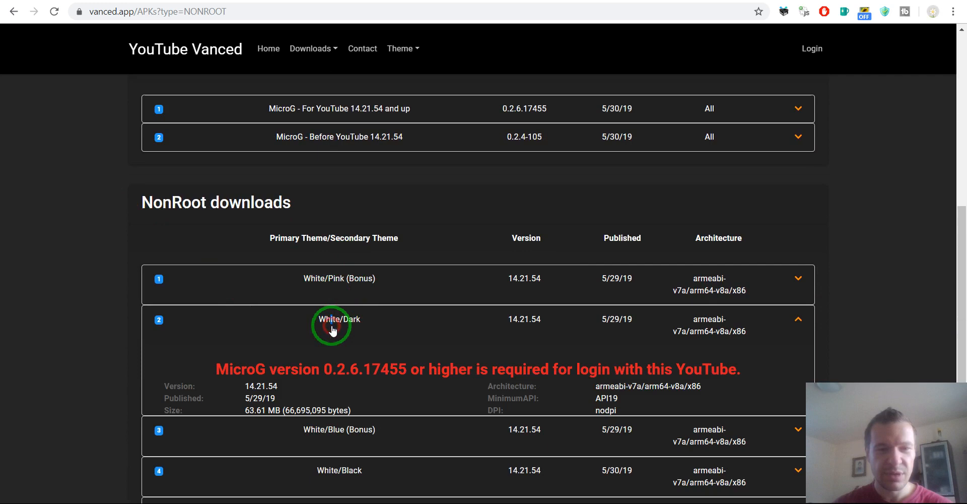
scroll(down, 3)
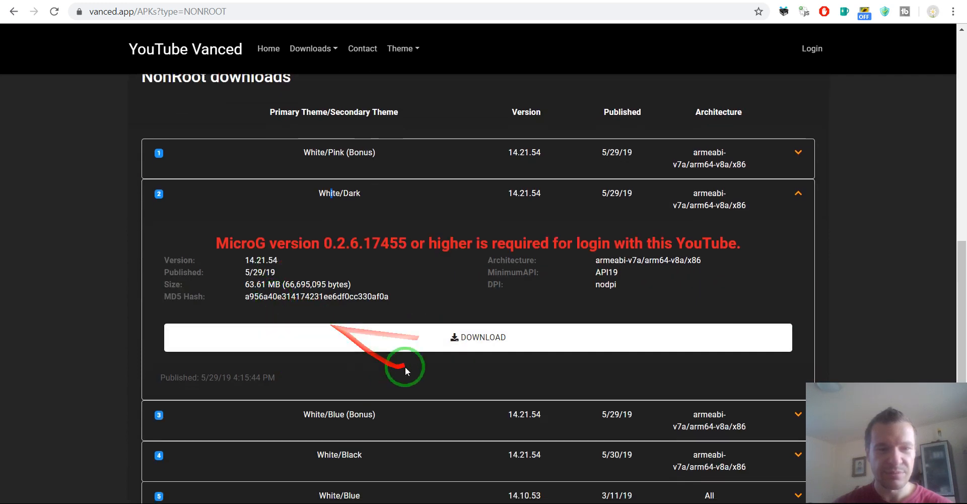
click(478, 337)
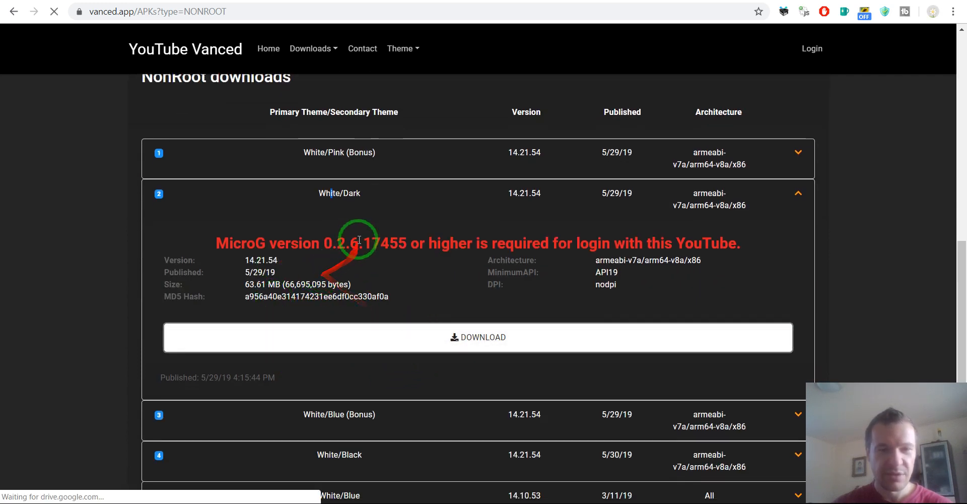
click(478, 338)
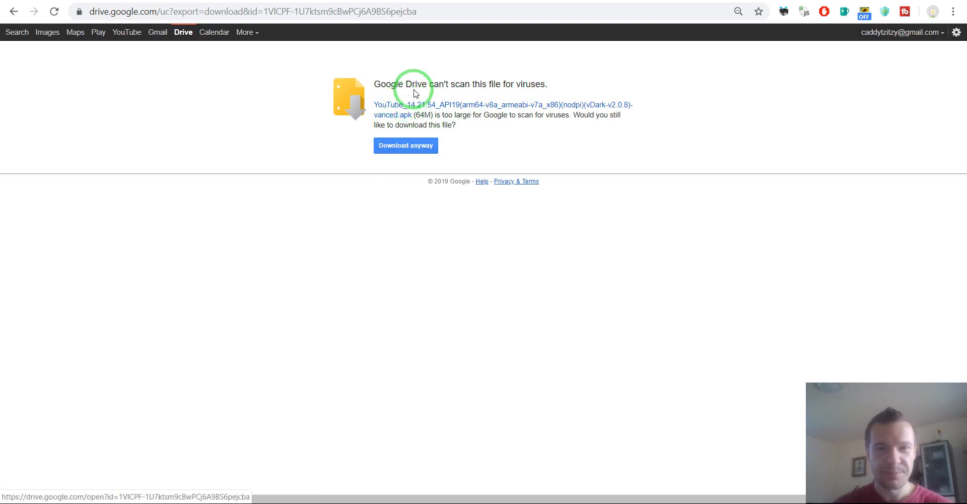
click(640, 4)
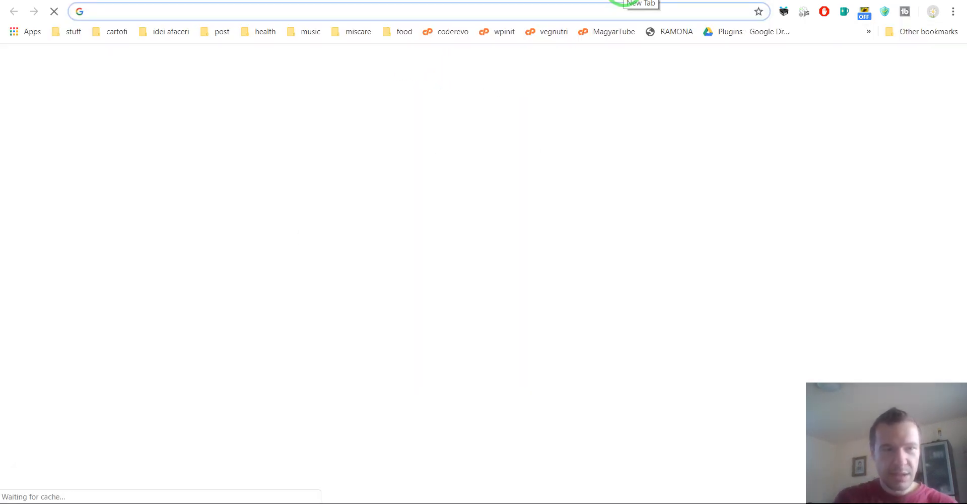
text(virus scan o)
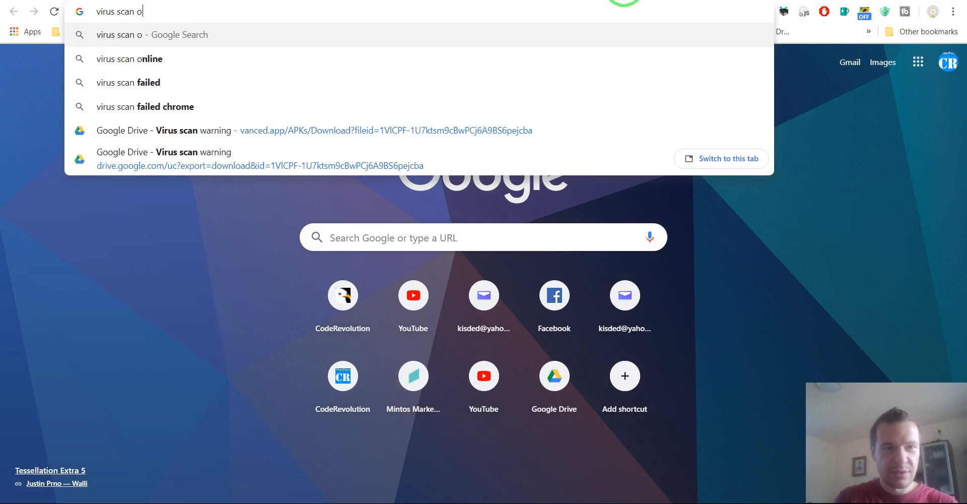
click(136, 59)
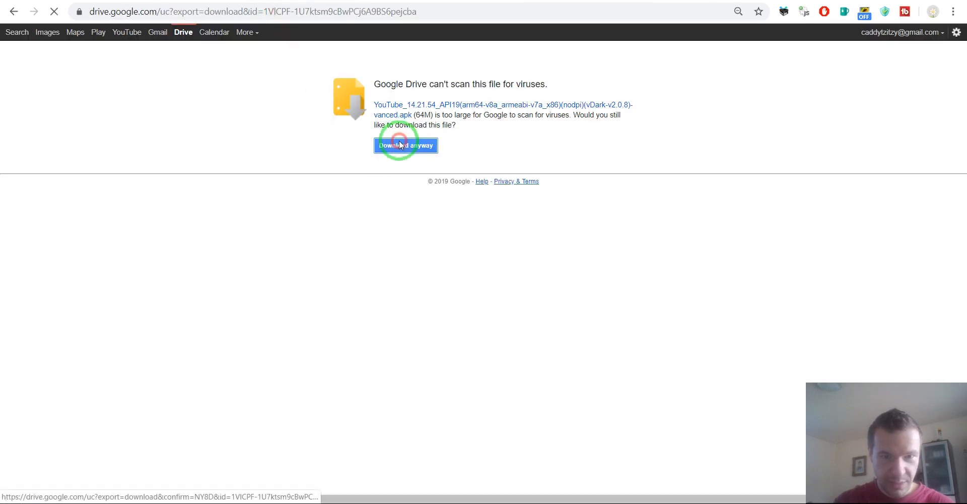
Confirm downloading the Vanced APK despite Google Drive's virus-scan warning
click(405, 145)
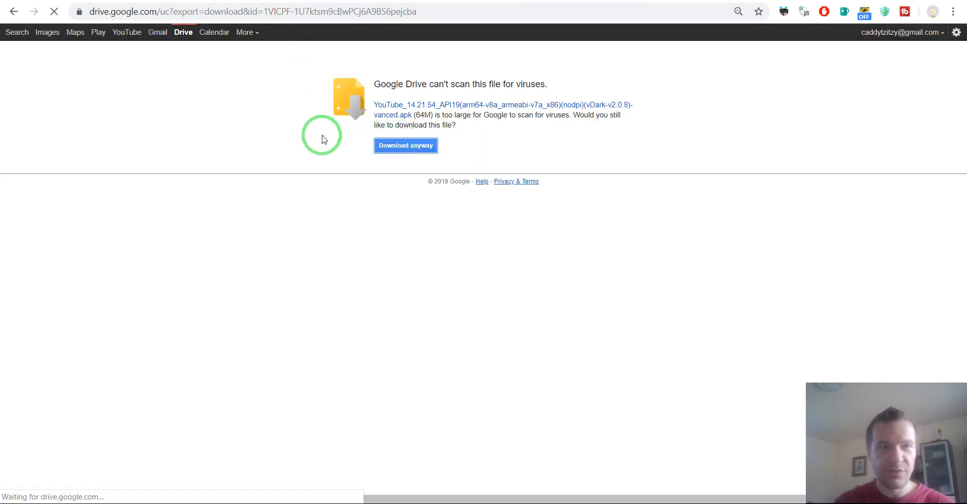
click(405, 146)
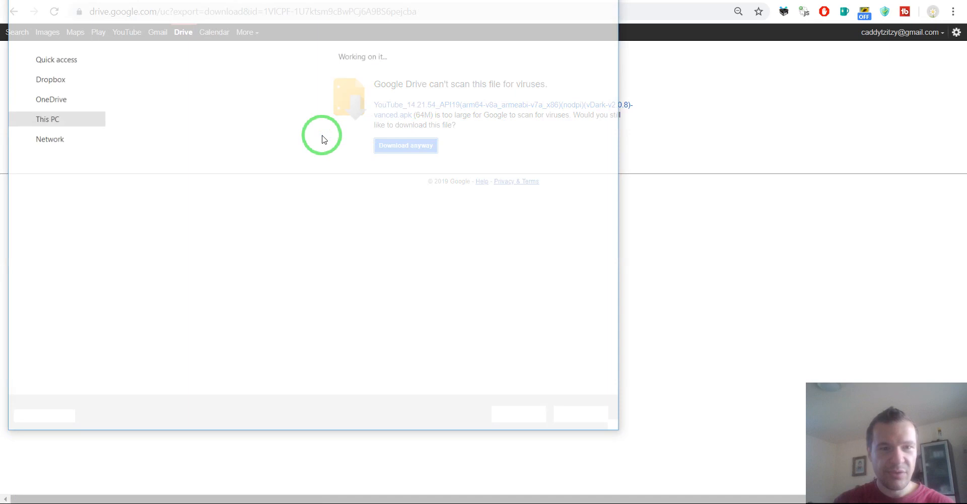
click(407, 145)
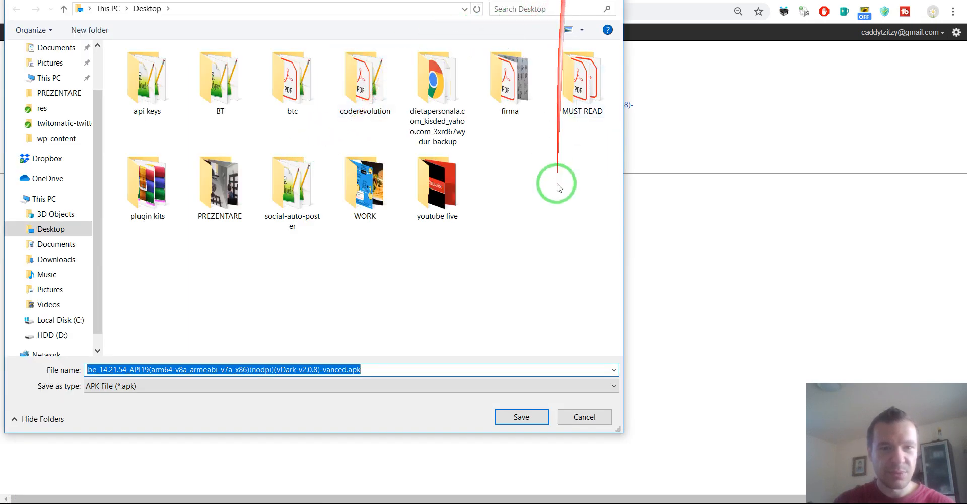
Create a 'virus scan' folder on the Desktop and save the APK there
right_click(319, 270)
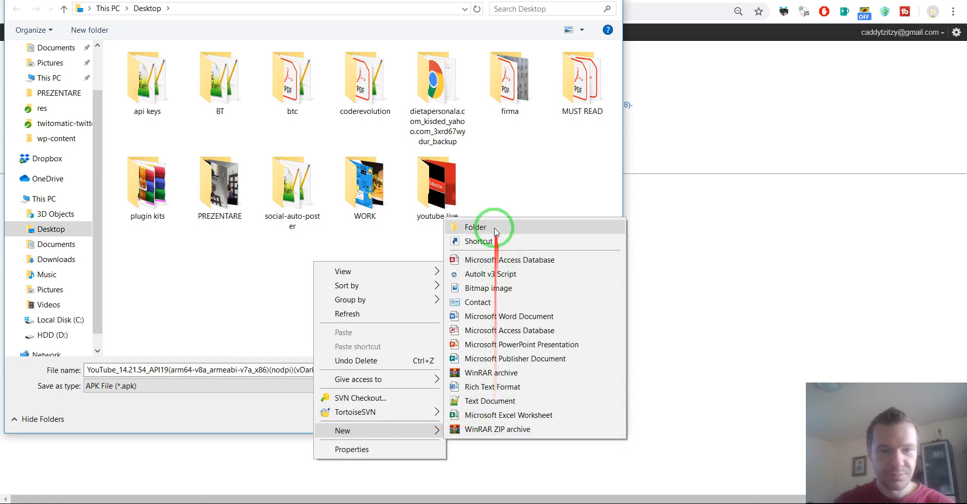
click(475, 227)
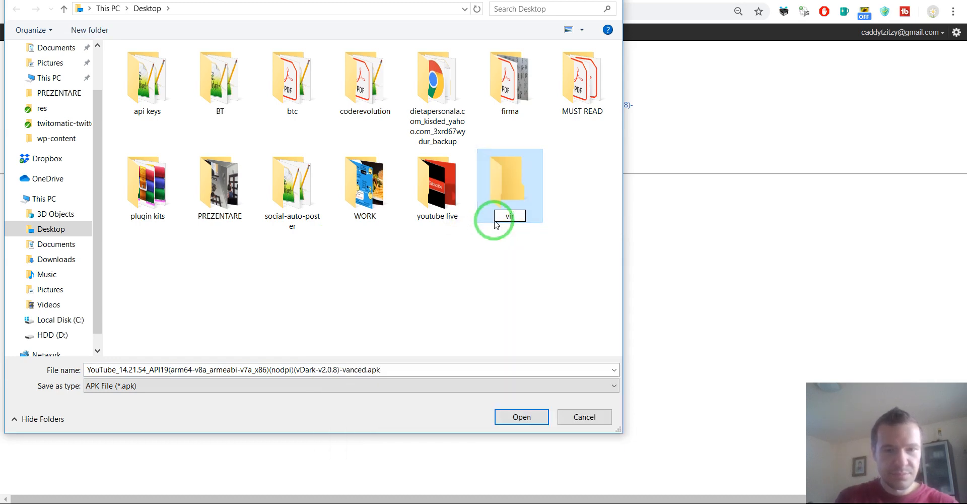
text(virus scan)
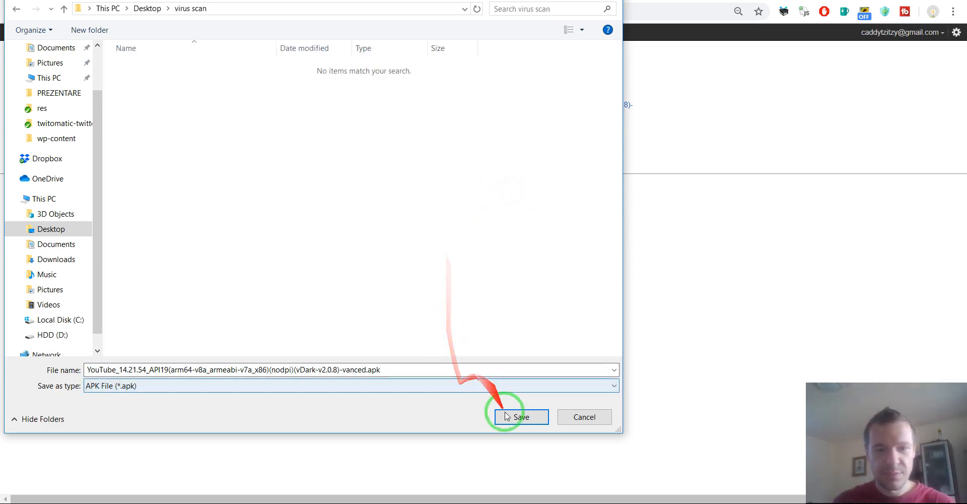
click(520, 416)
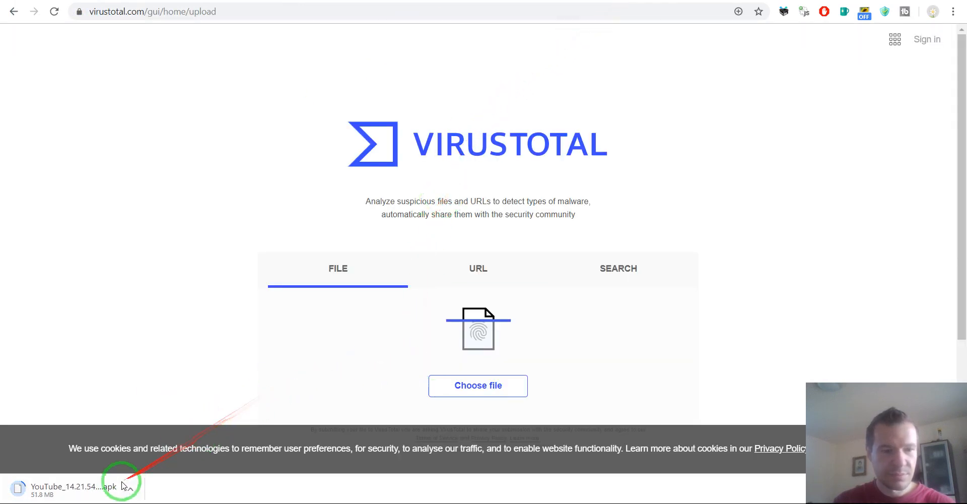
Show the downloading Vanced APK in its 'virus scan' folder
click(129, 487)
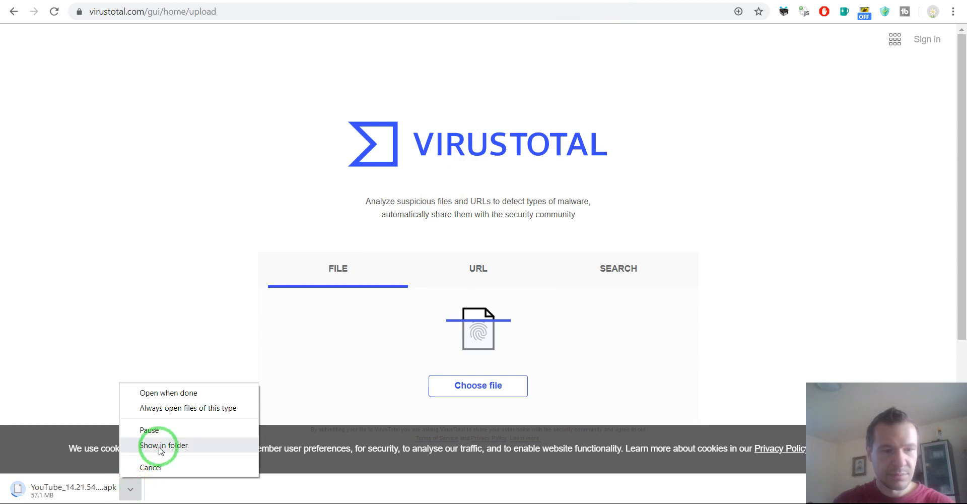
click(163, 446)
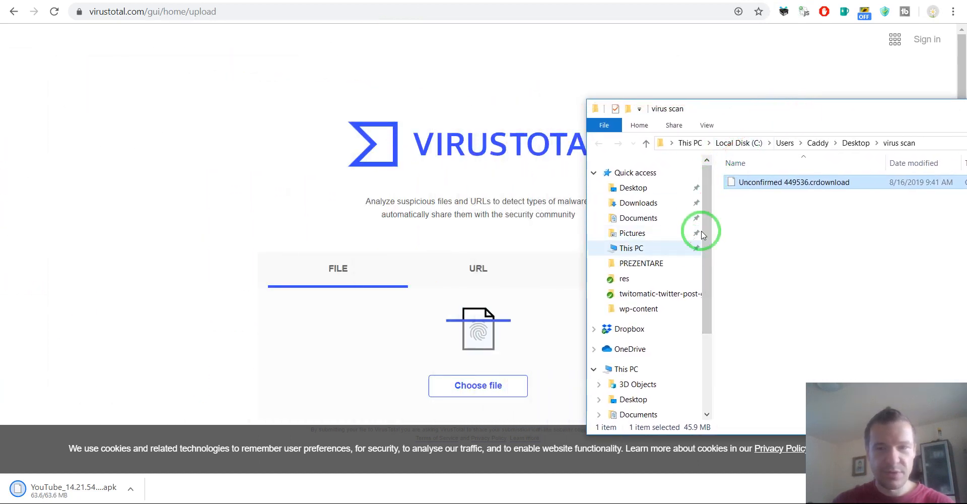
mouse_move(839, 179)
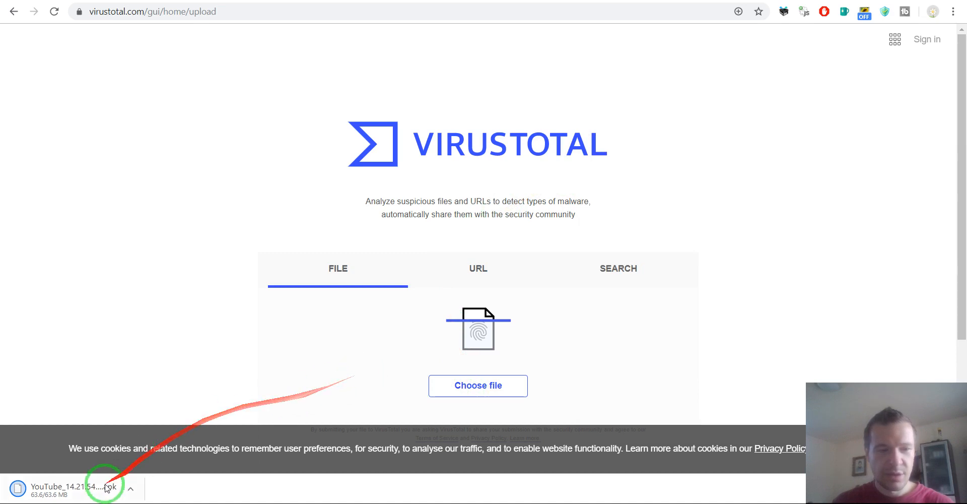
mouse_move(364, 362)
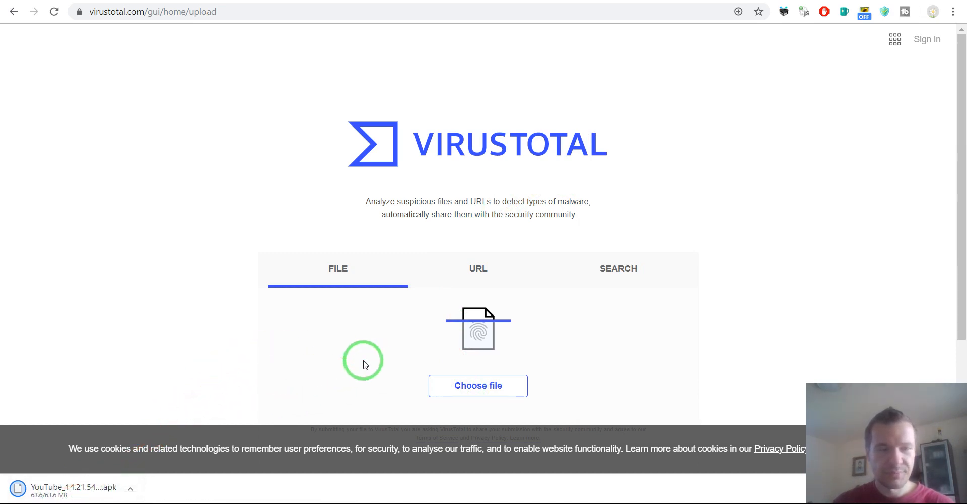
Upload the downloaded Vanced APK to VirusTotal for scanning
click(478, 385)
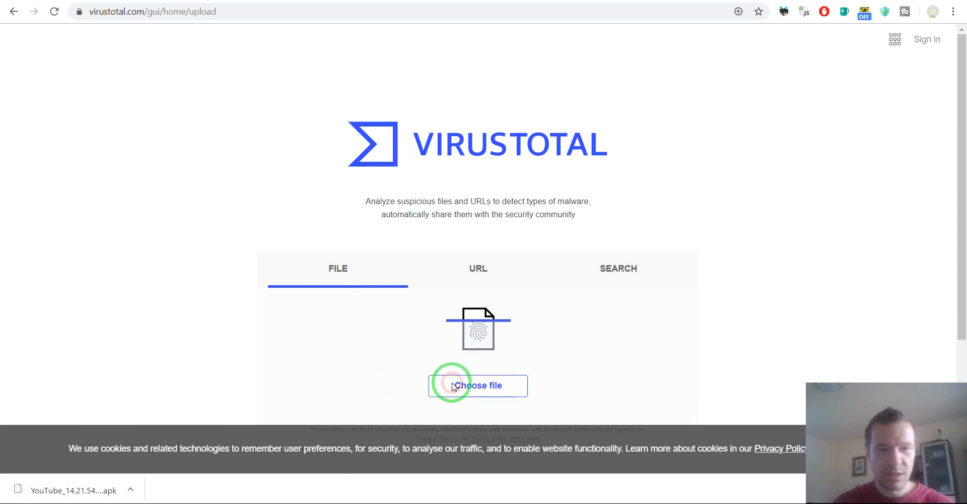
click(478, 385)
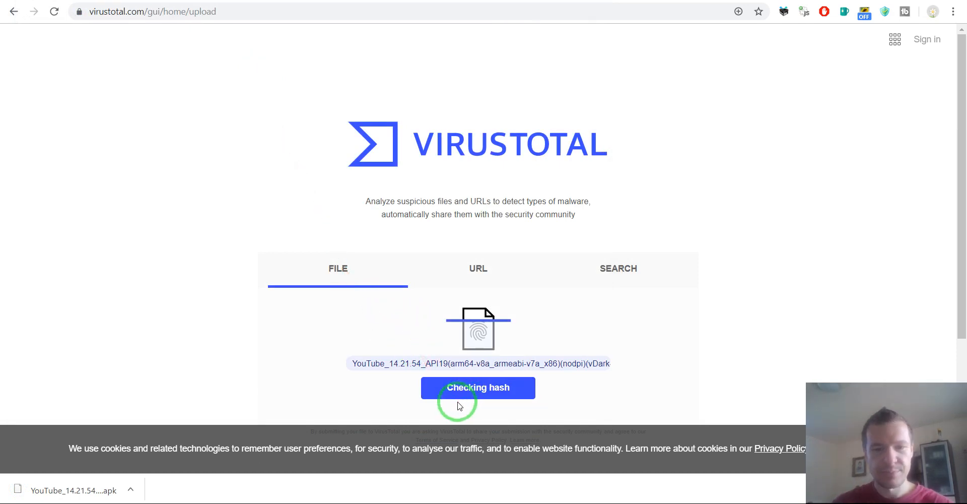
click(478, 388)
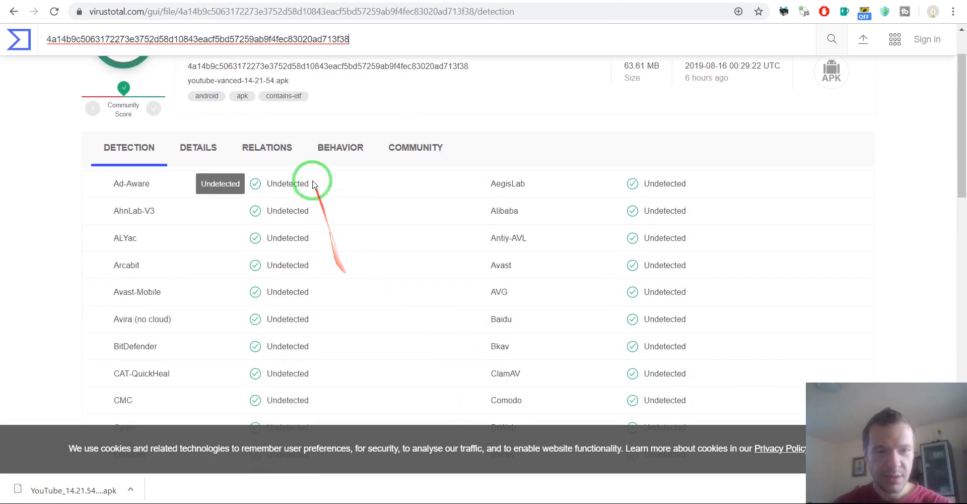
Scroll through the Detection results showing 0 of 57 engines flagging the file
scroll(down, 3)
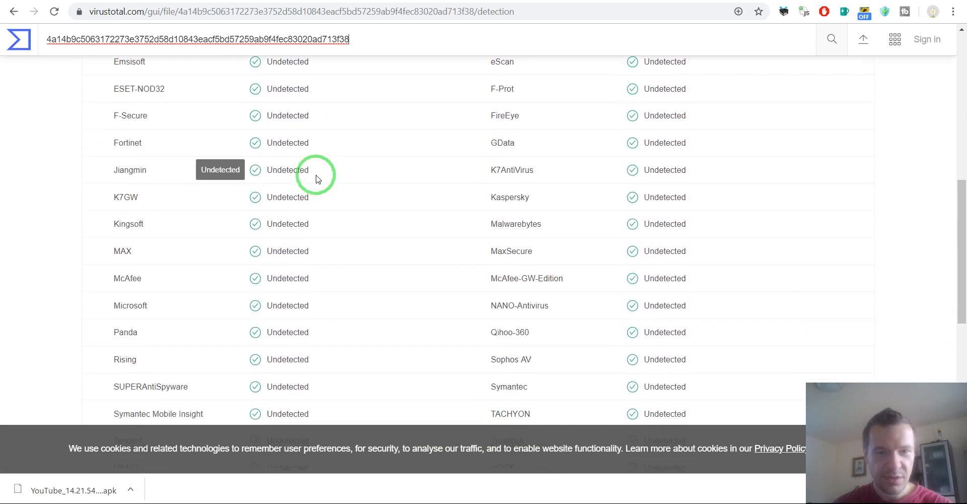
scroll(down, 3)
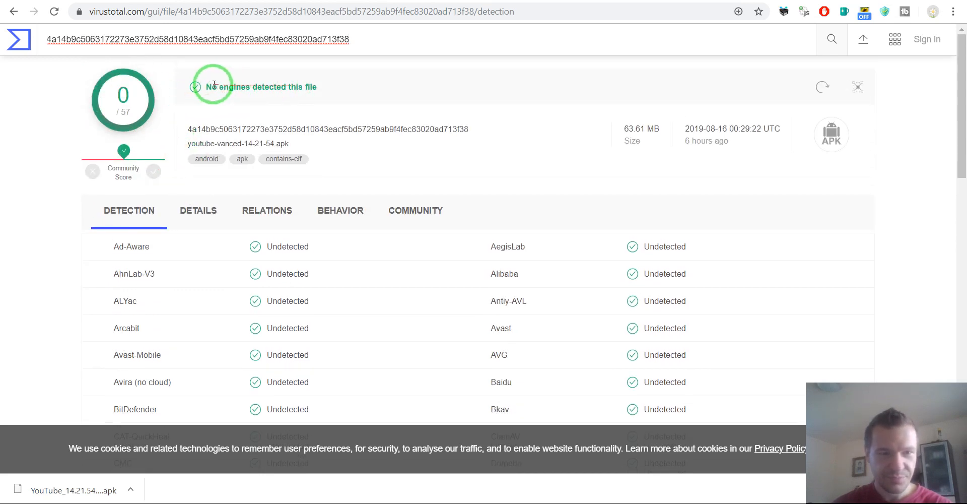
scroll(down, 3)
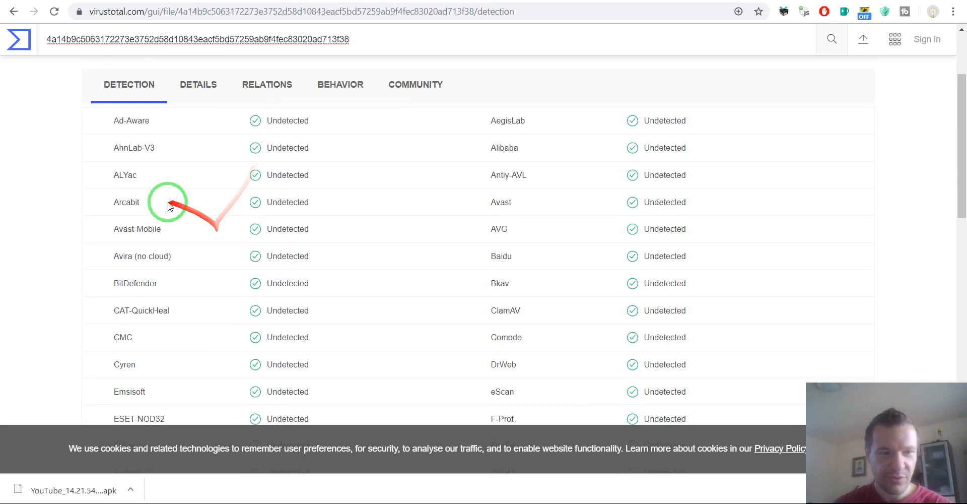
scroll(down, 3)
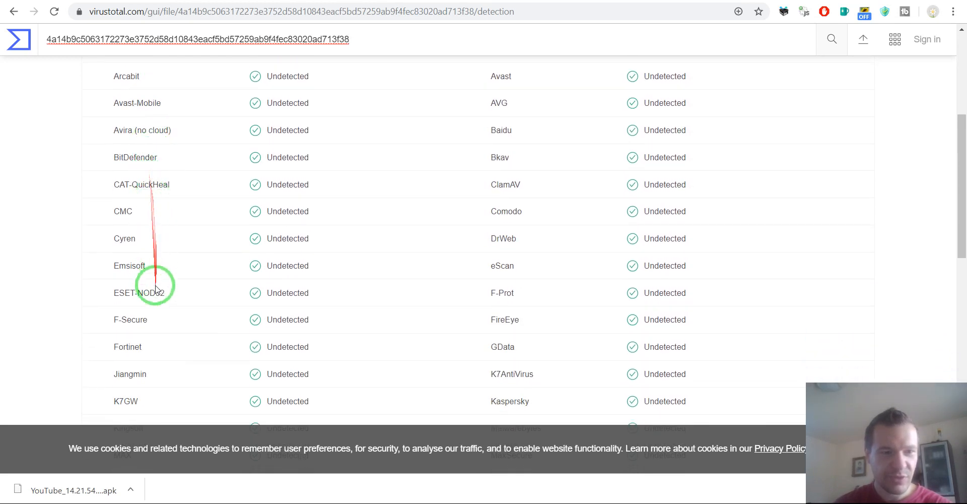
scroll(down, 3)
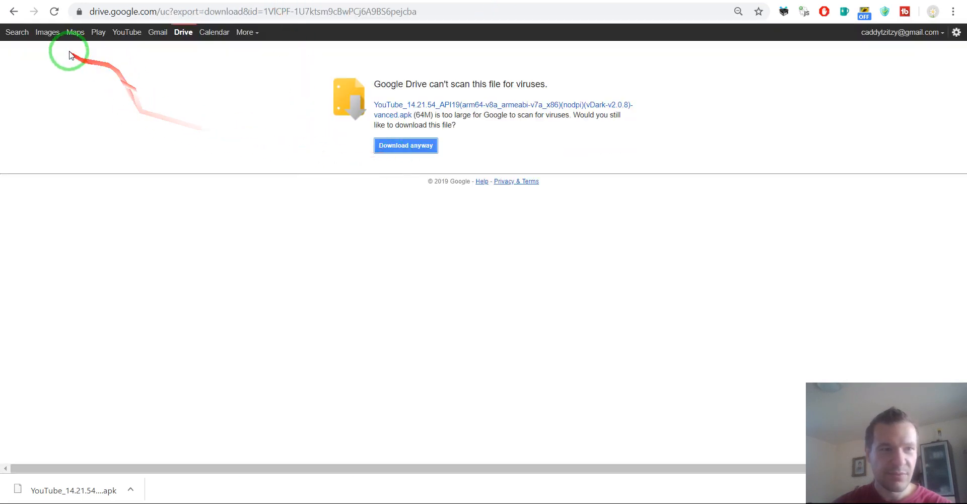
Switch back to the vanced.app Non-Root Downloads tab showing the MicroG section
click(10, 11)
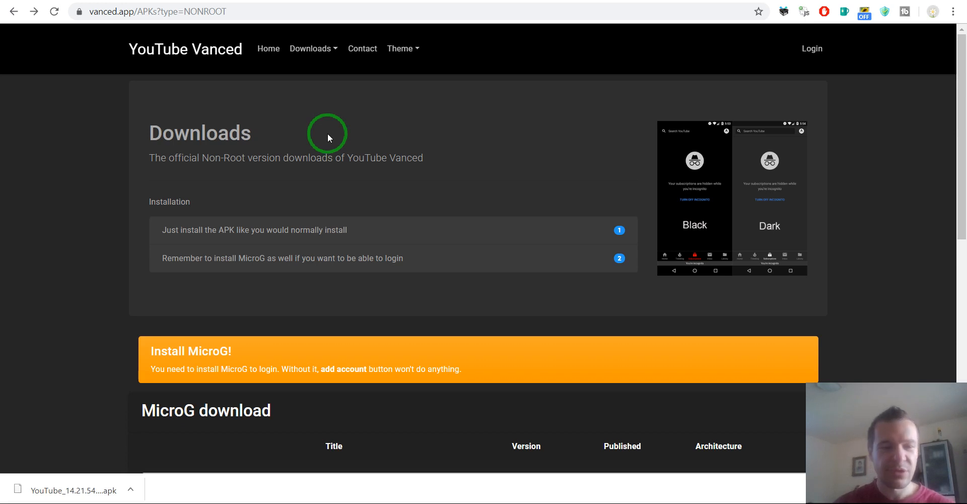
mouse_move(365, 138)
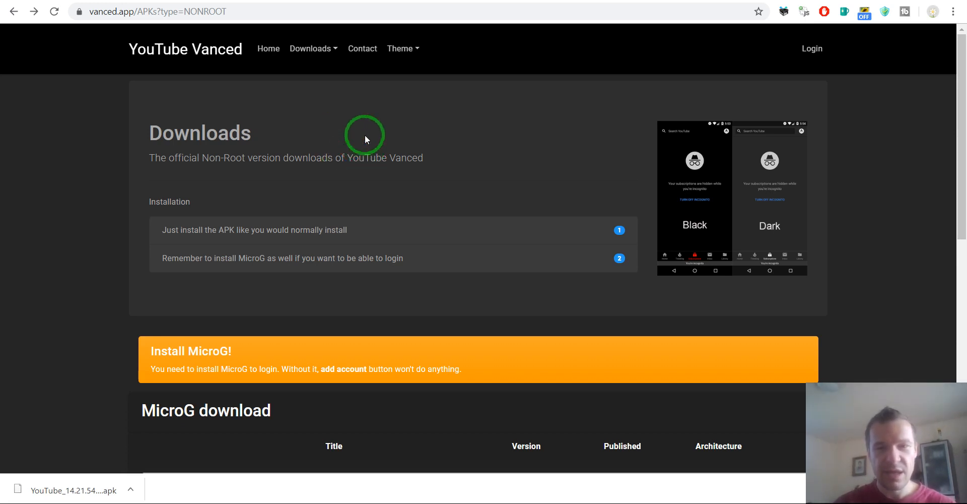